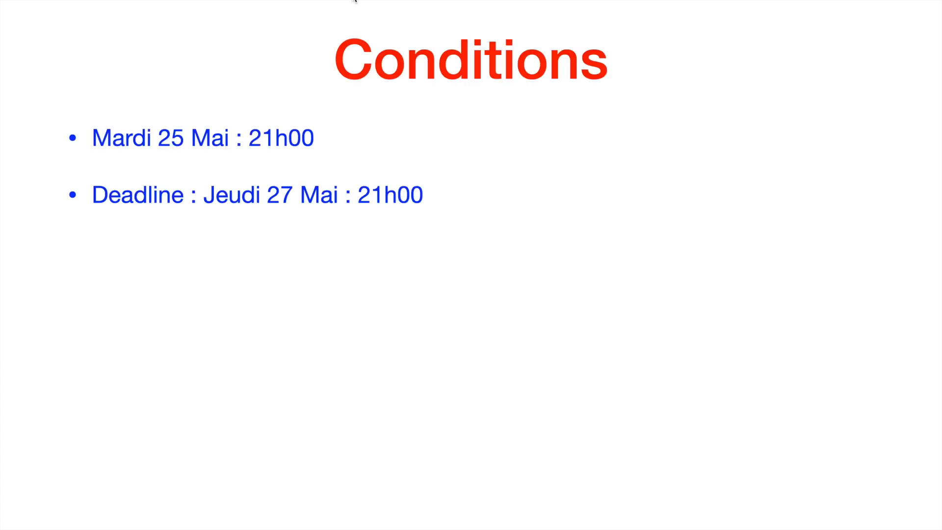
mouse_move(160, 173)
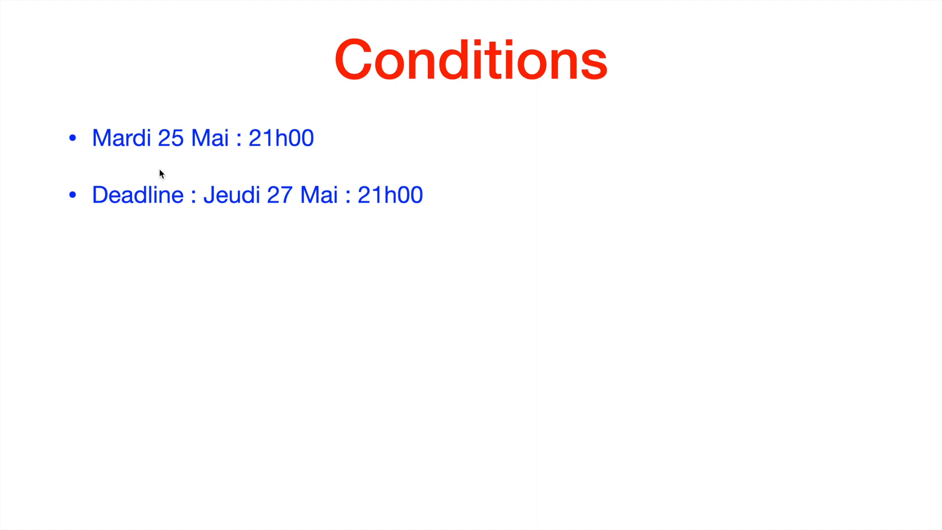
mouse_move(211, 175)
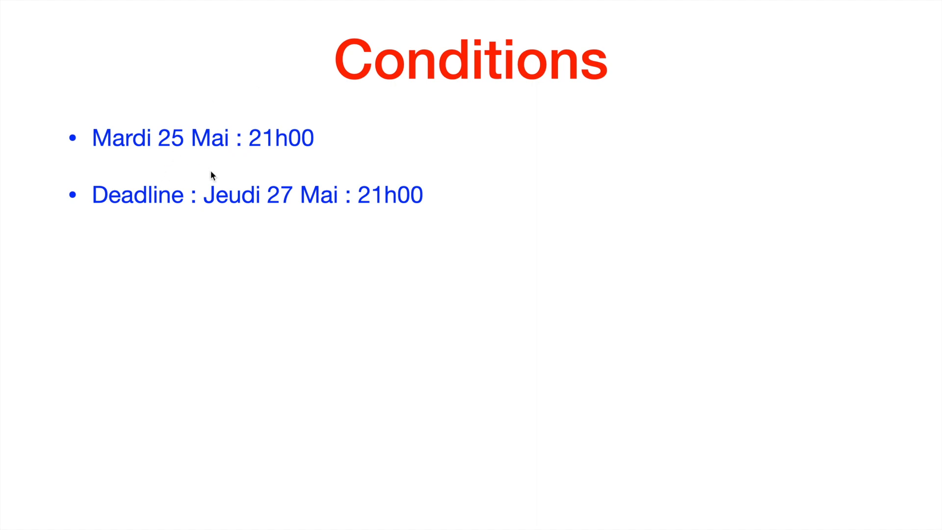
mouse_move(145, 246)
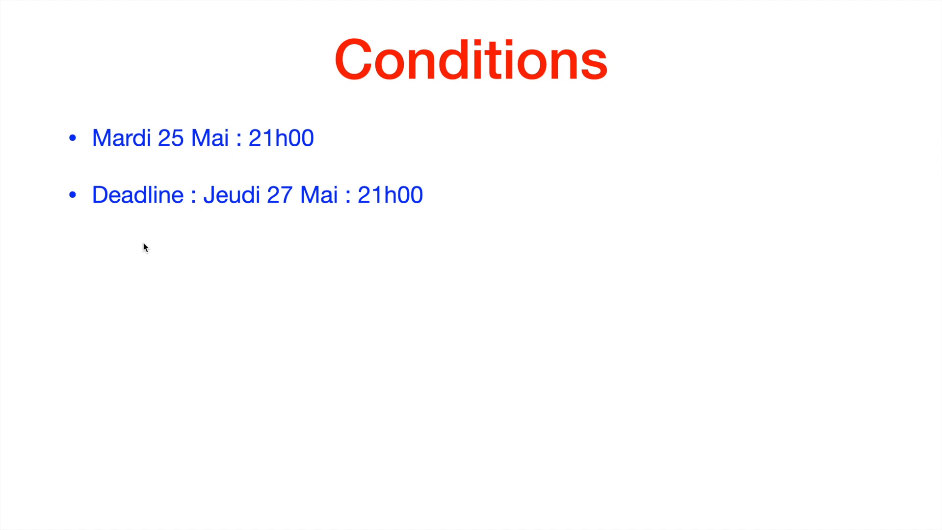
mouse_move(250, 235)
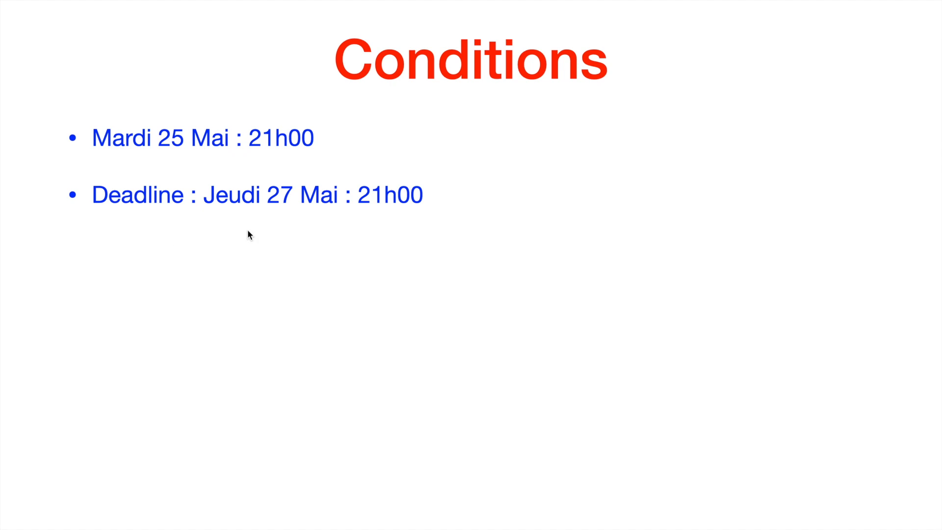
mouse_move(353, 227)
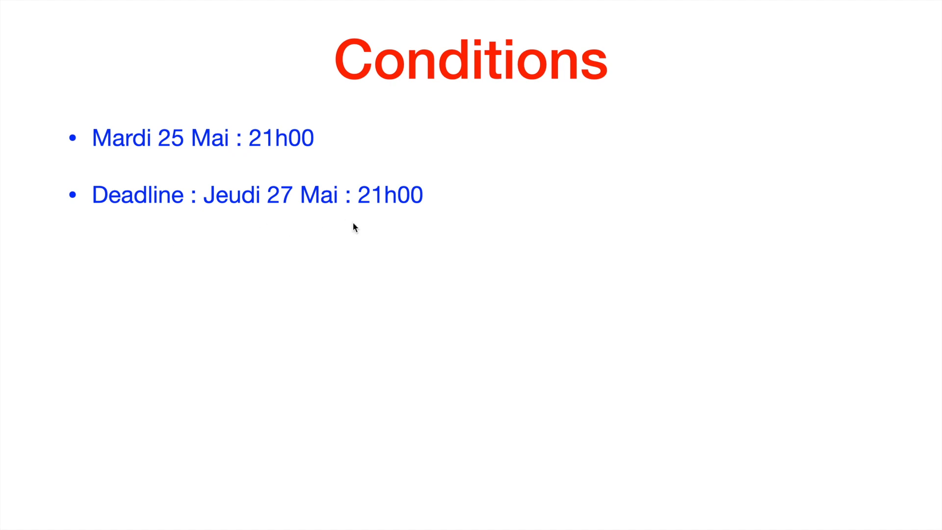